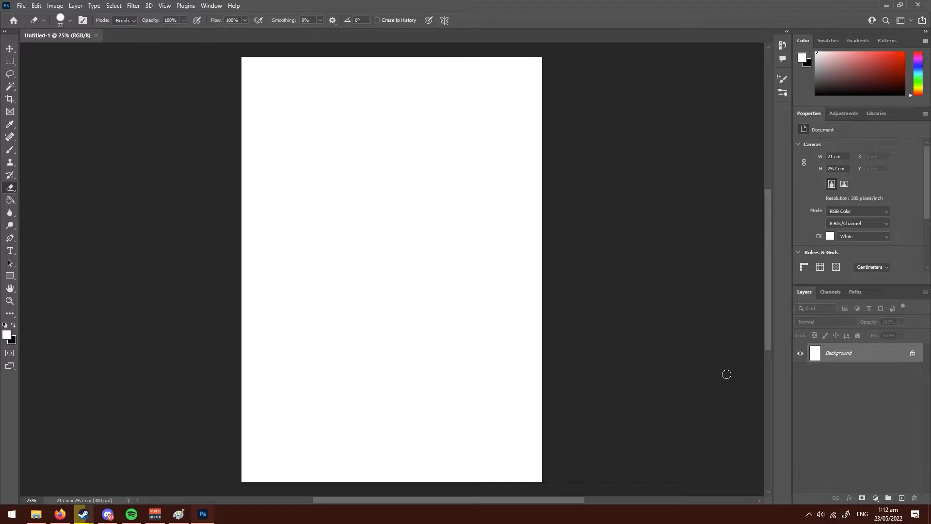
# Select the Brush tool, add empty Layer 1 above the background, and set brush size to 20 px
pyautogui.click(69, 21)
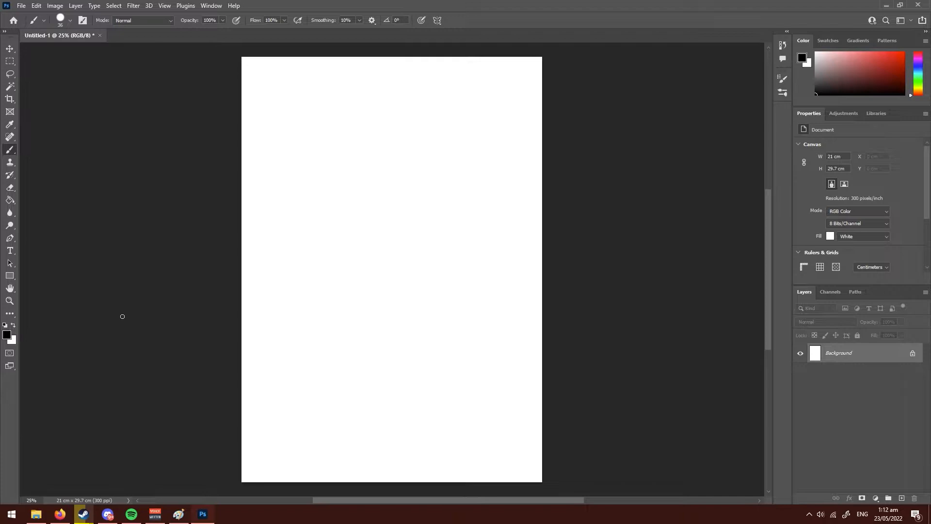
pyautogui.click(901, 498)
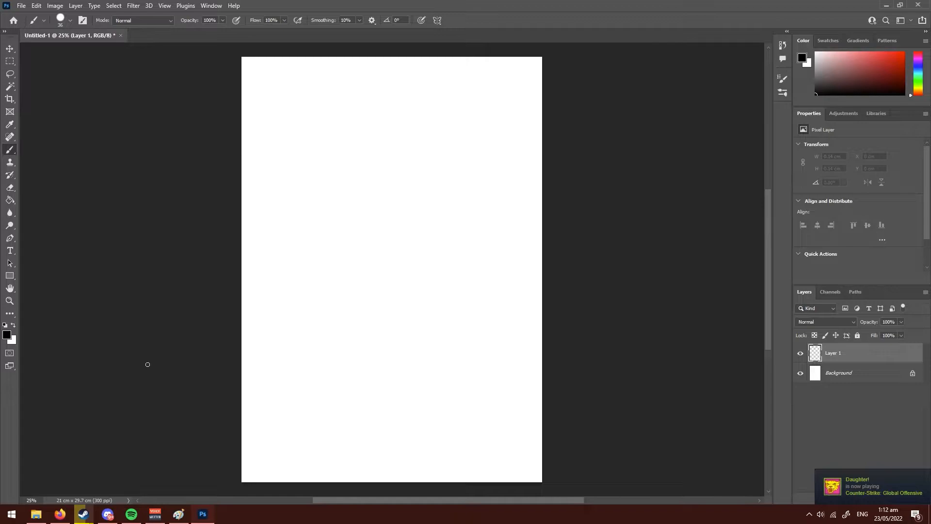
pyautogui.click(71, 21)
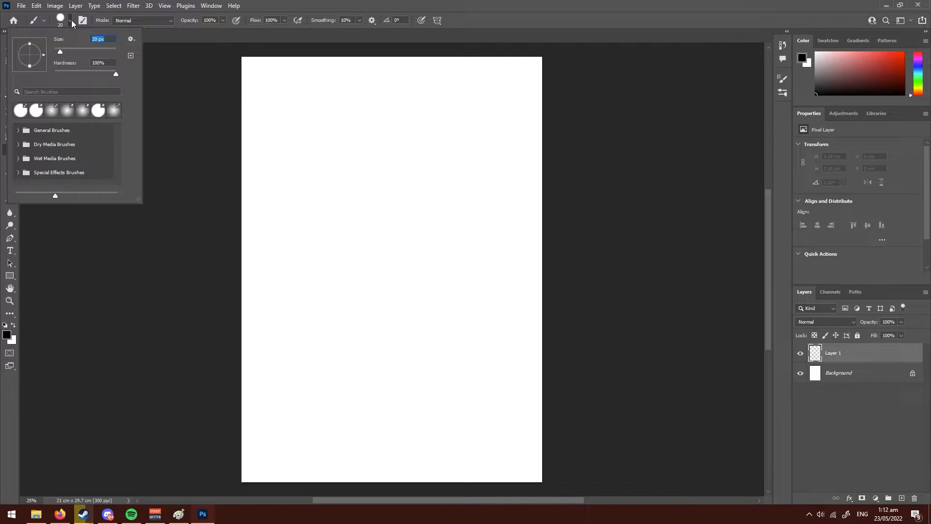
# Set the outline brush size and draw Garnet's square hair, visored face, puffy shoulders and body in black
pyautogui.click(336, 226)
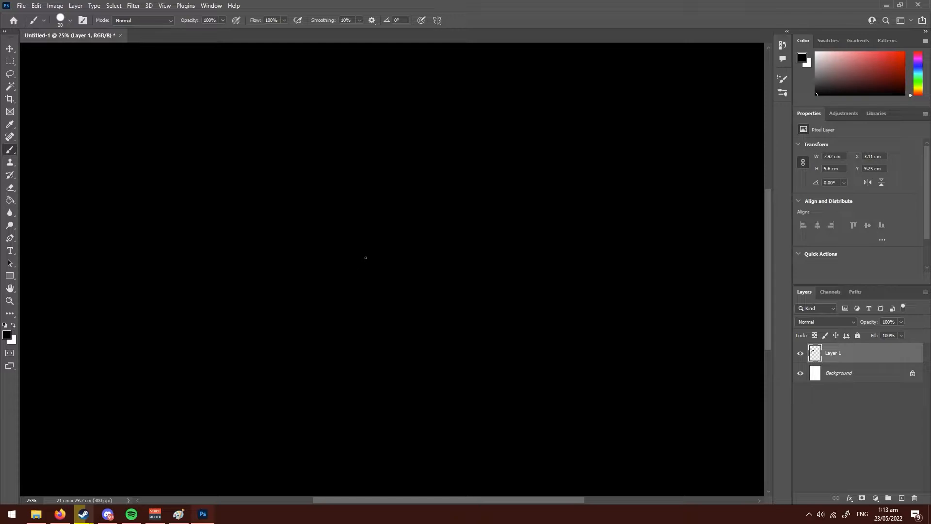
pyautogui.moveTo(344, 269)
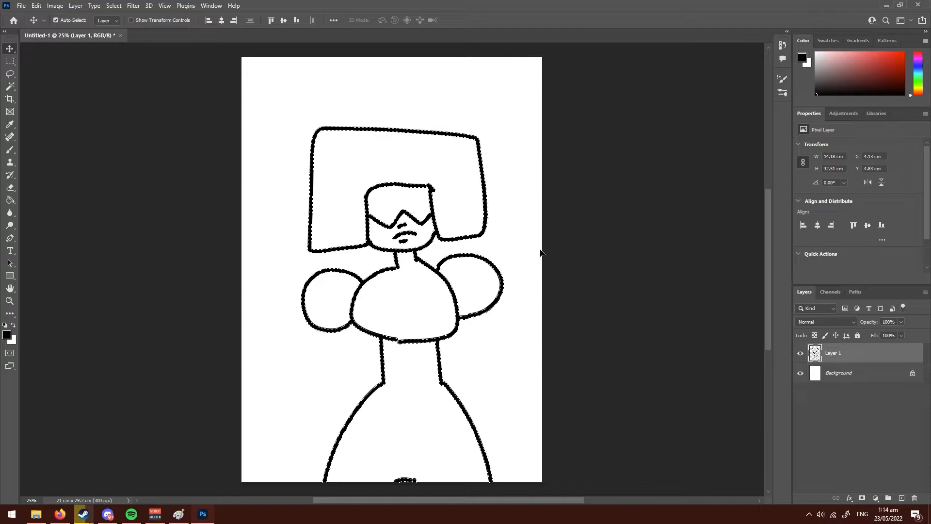
# Return to the Brush and add Garnet's arms and chest details on Layer 1
pyautogui.click(10, 150)
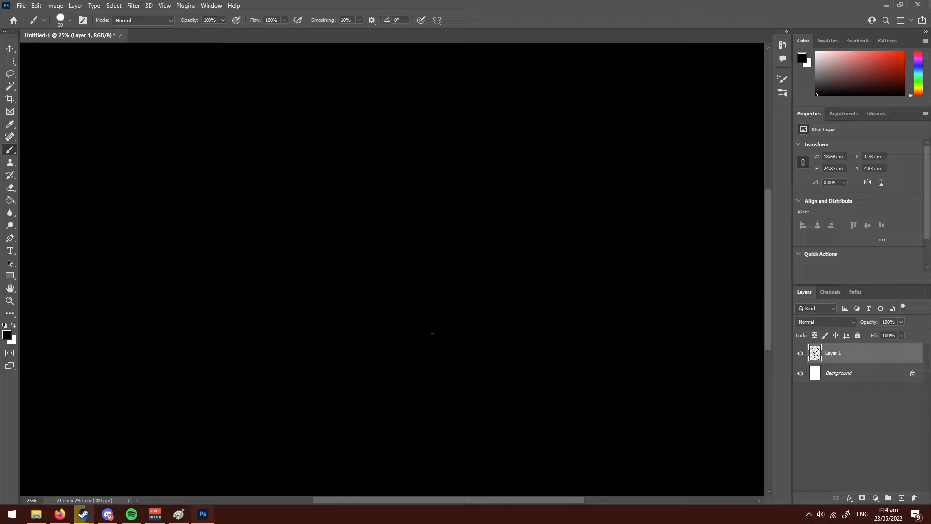
pyautogui.moveTo(360, 261)
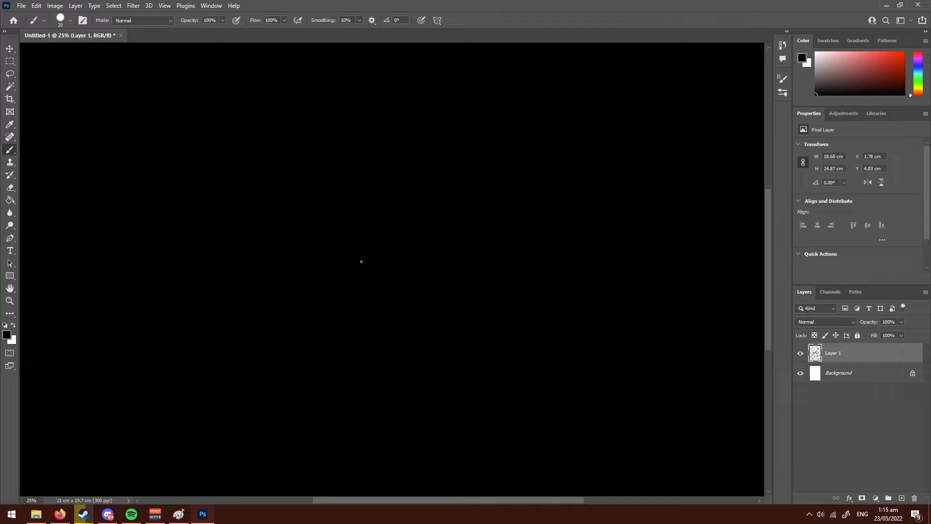
pyautogui.moveTo(411, 350)
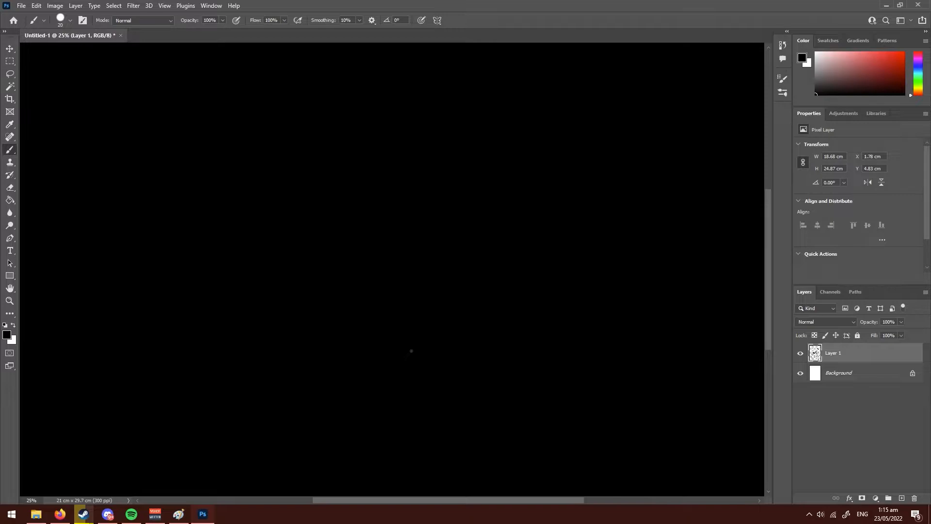
pyautogui.moveTo(465, 349)
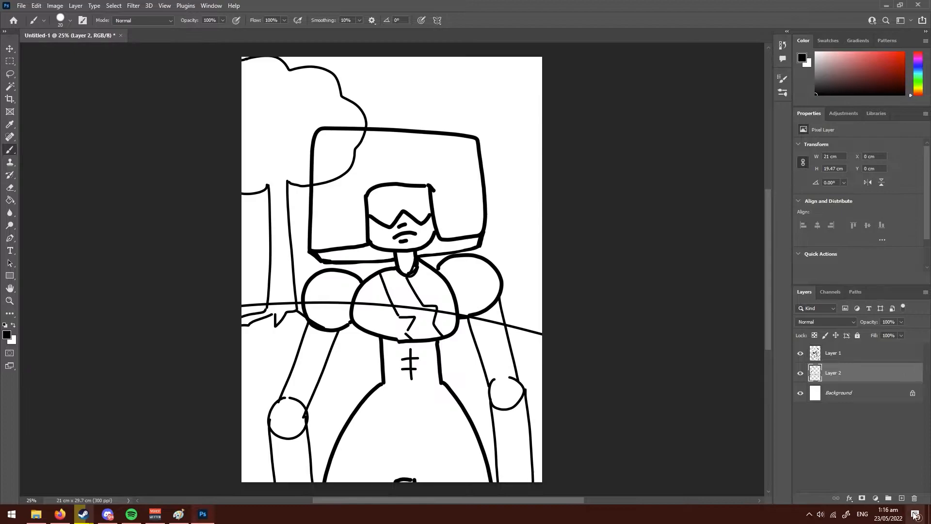
# Draw a tree and curved ground line on Layer 2, then reselect the Garnet outline layer
pyautogui.click(10, 201)
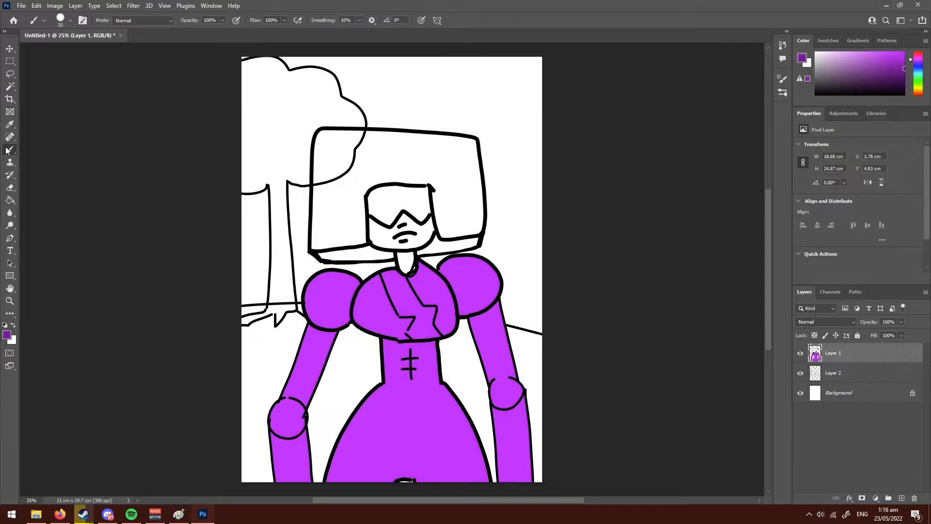
# Bucket-fill Garnet's body, arms and dress bright purple and her hair darker purple
pyautogui.click(9, 201)
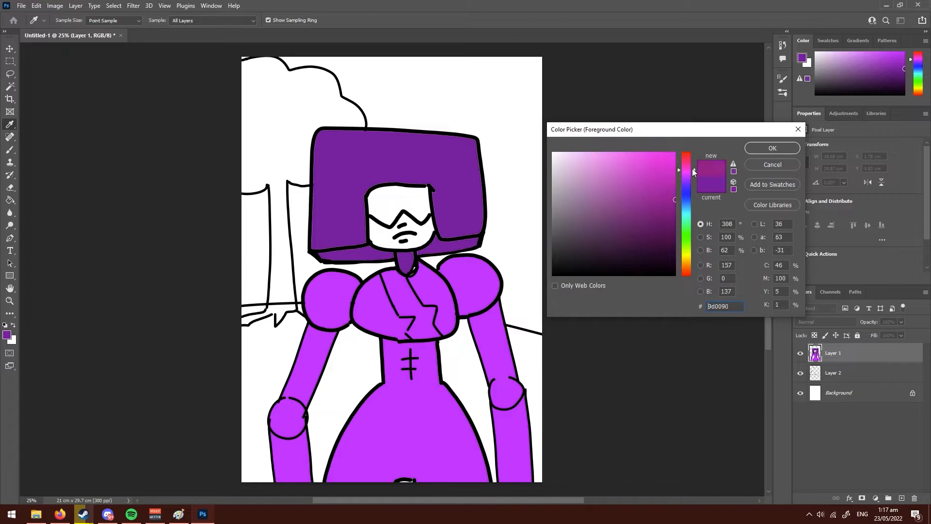
# Fill the visor black, the sash light pink, chest panels and skirt dark purple, then pick green
pyautogui.click(771, 148)
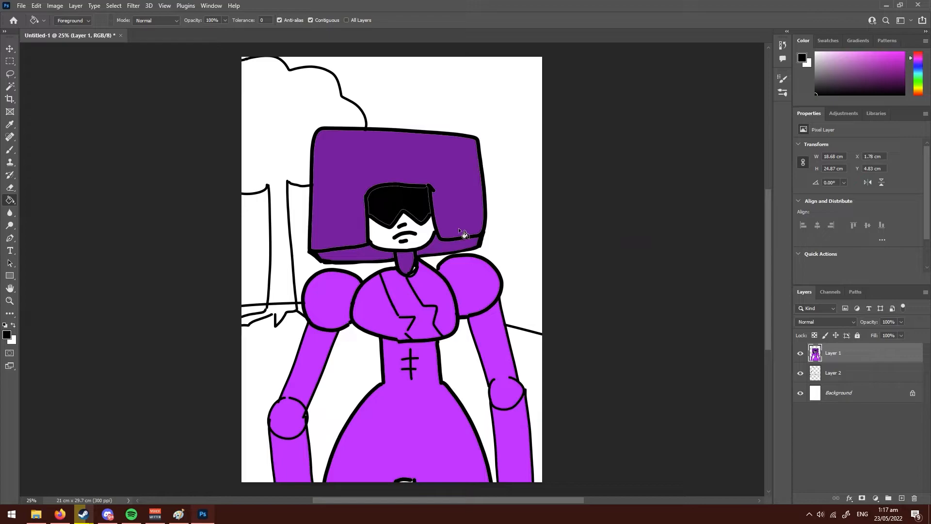
pyautogui.click(801, 57)
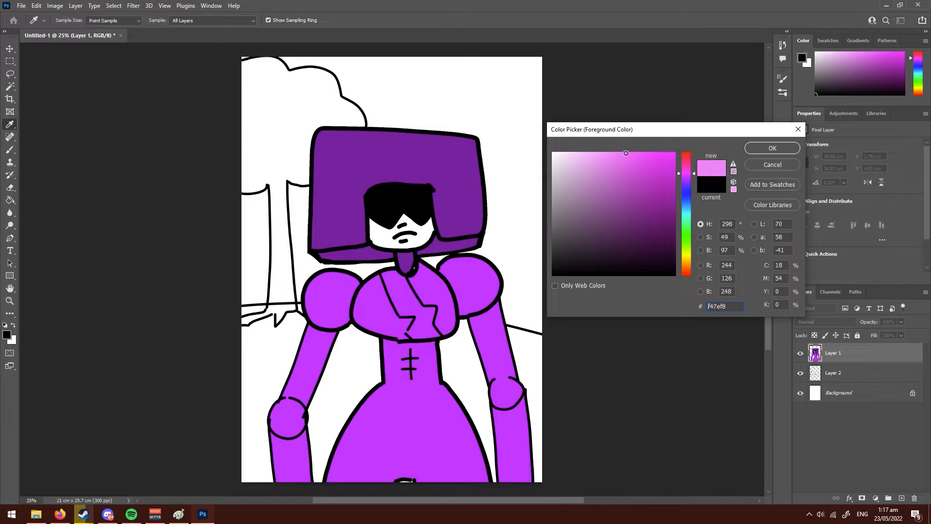
pyautogui.click(771, 148)
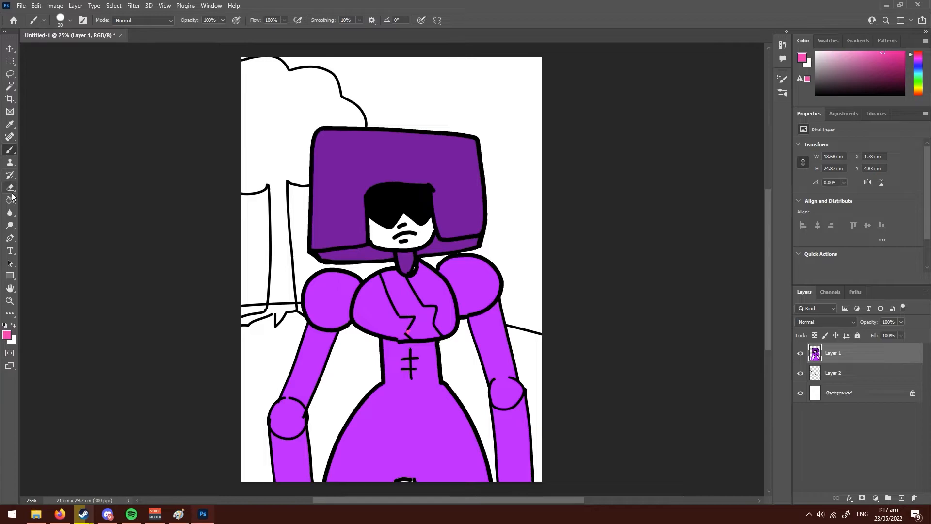
pyautogui.click(6, 331)
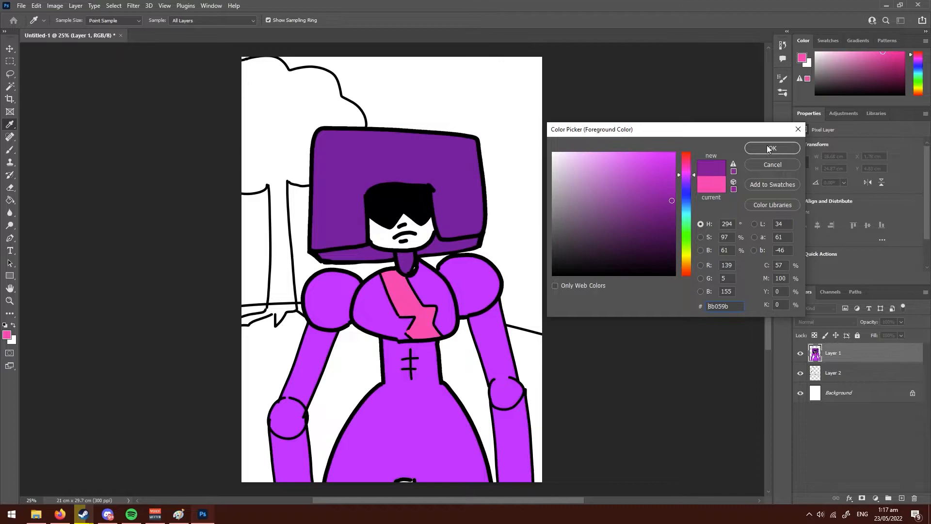
pyautogui.click(772, 148)
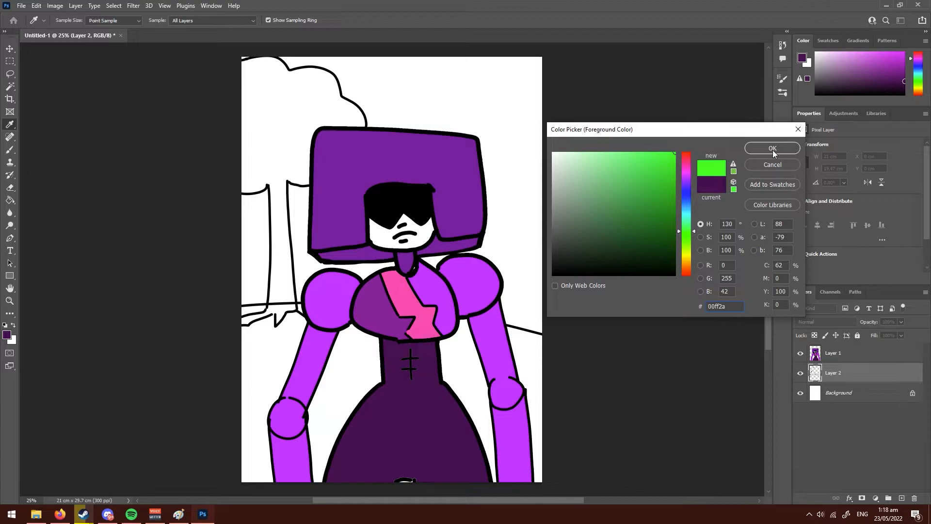
pyautogui.click(772, 148)
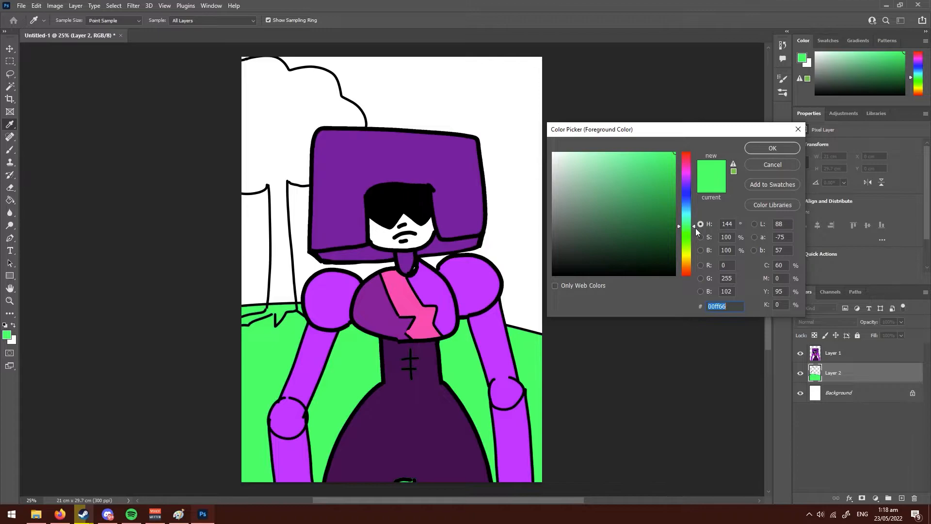
# Choose new colours in the Color Picker and fill the sky cyan and foliage bright green
pyautogui.click(605, 254)
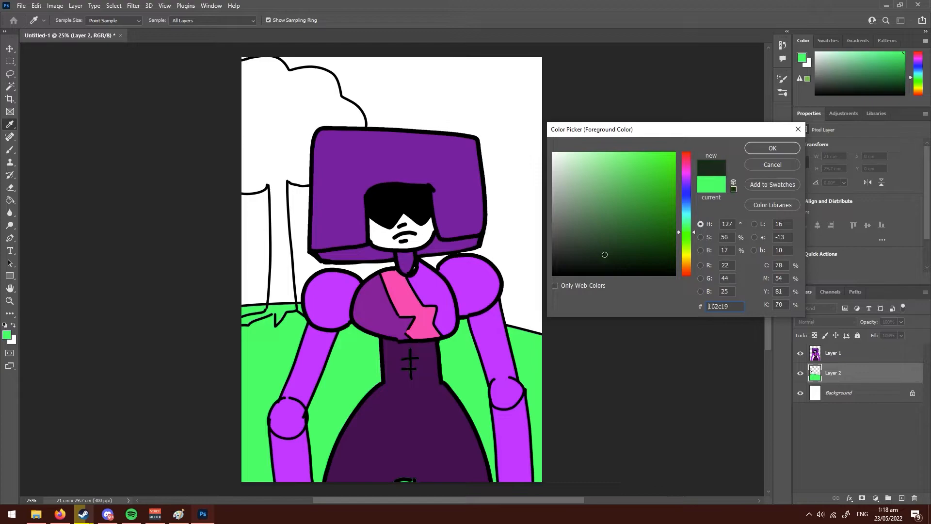
pyautogui.click(682, 142)
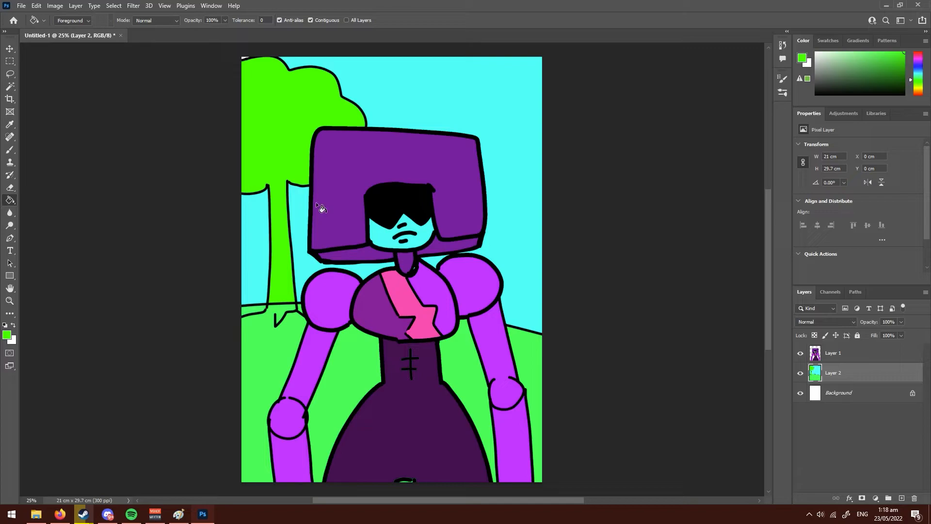
# Fill the tree brown and Garnet's face with purple #c600ff on Layer 1
pyautogui.click(283, 190)
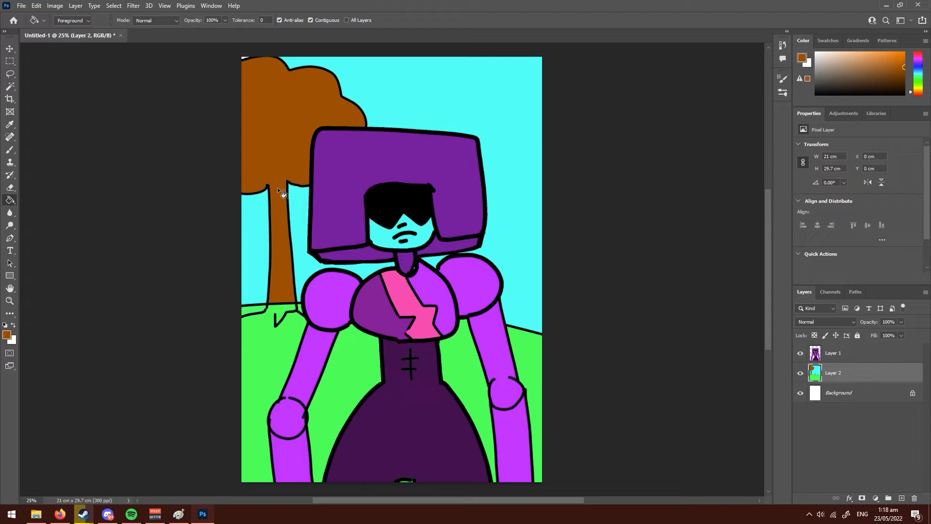
pyautogui.moveTo(129, 188)
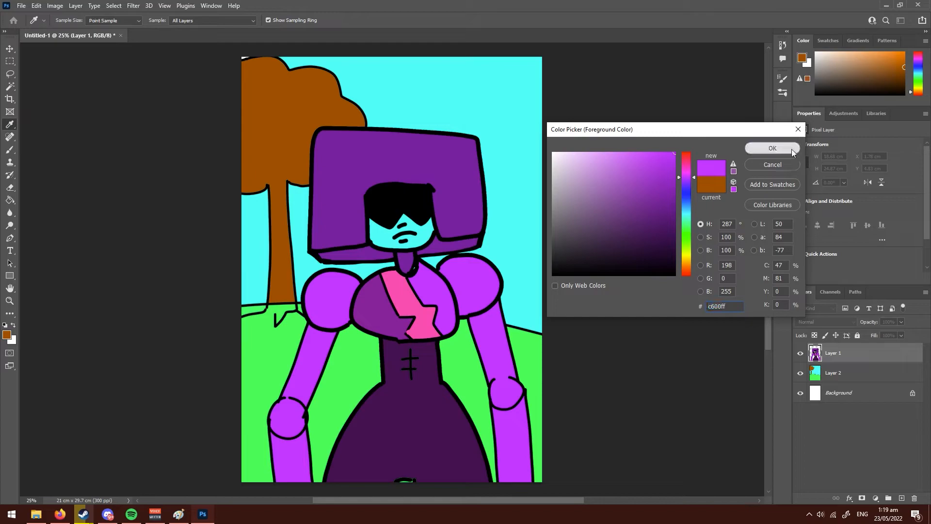
pyautogui.click(772, 148)
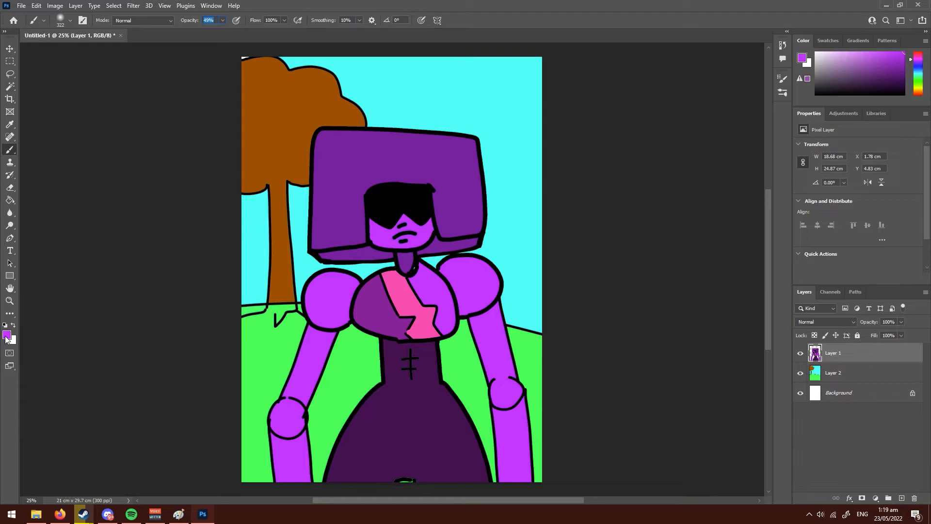
# Add Layer 3 masked to the Layer 1 silhouette and set the foreground to black
pyautogui.click(888, 497)
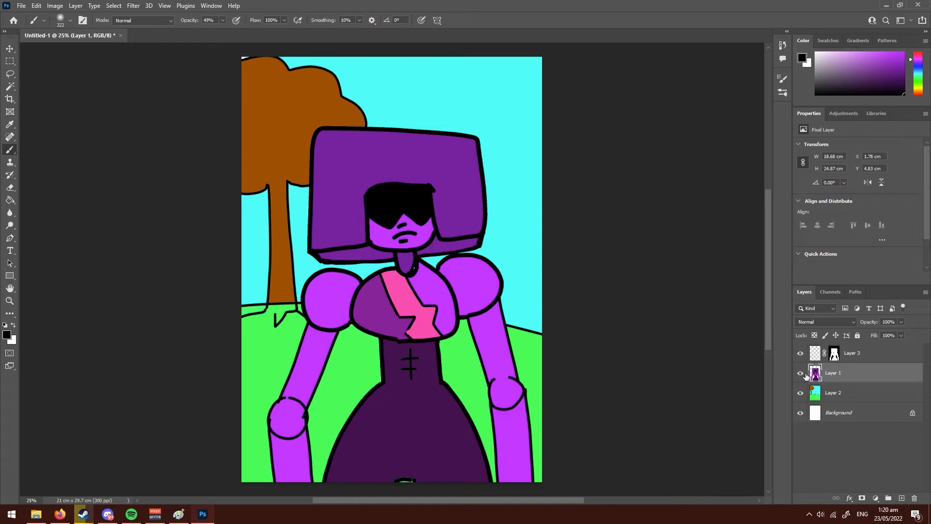
# Paint soft black edge shading at 49% opacity around Garnet's head, body and limbs on Layer 3
pyautogui.click(851, 353)
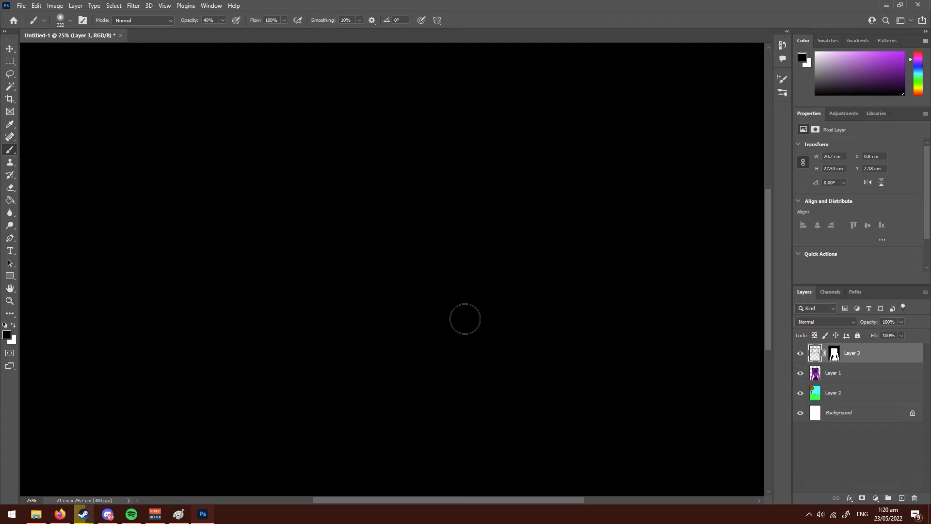
pyautogui.moveTo(338, 342)
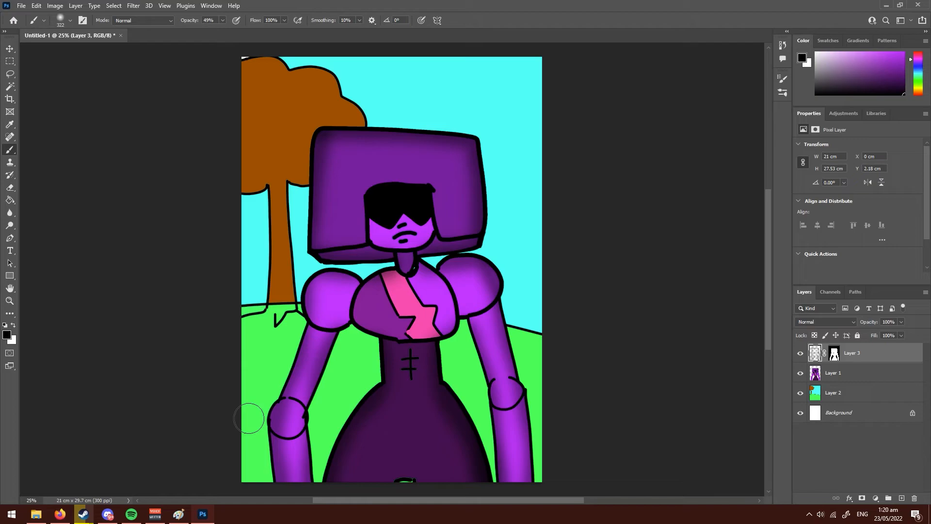
pyautogui.moveTo(325, 270)
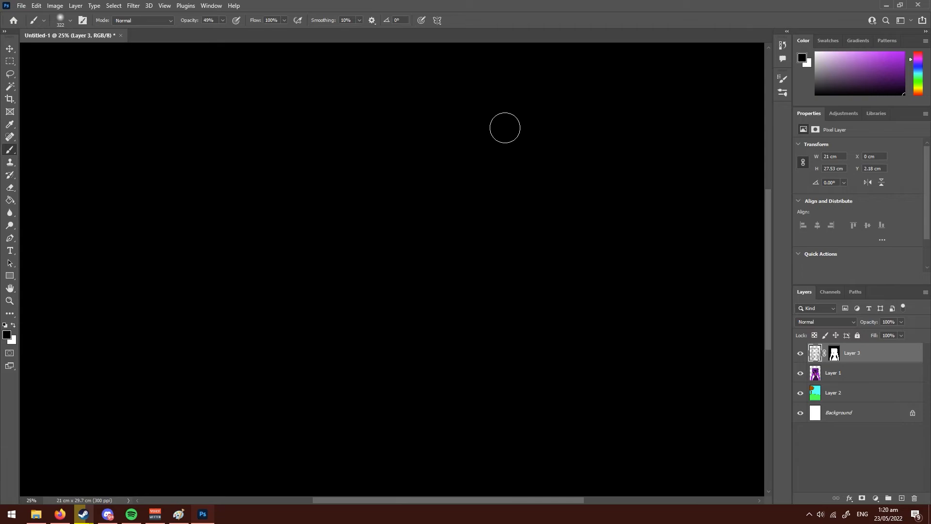
pyautogui.moveTo(382, 346)
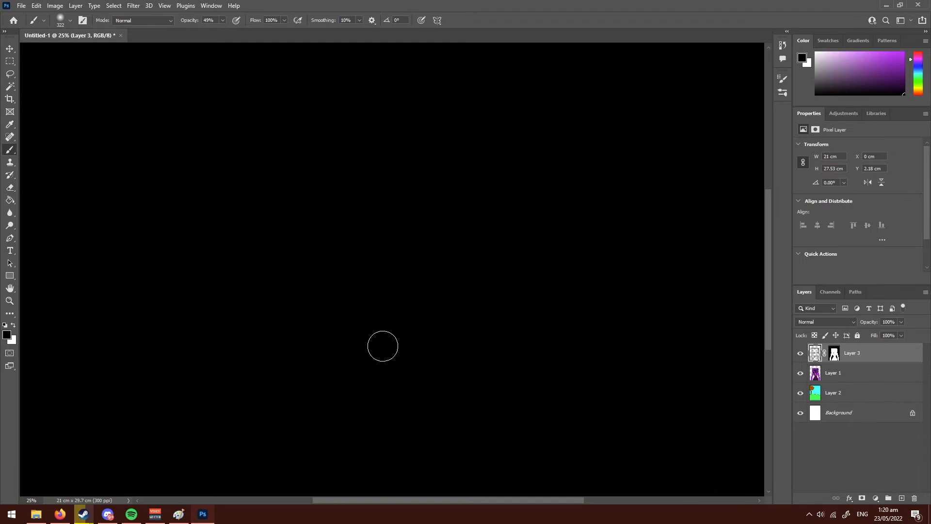
pyautogui.moveTo(471, 322)
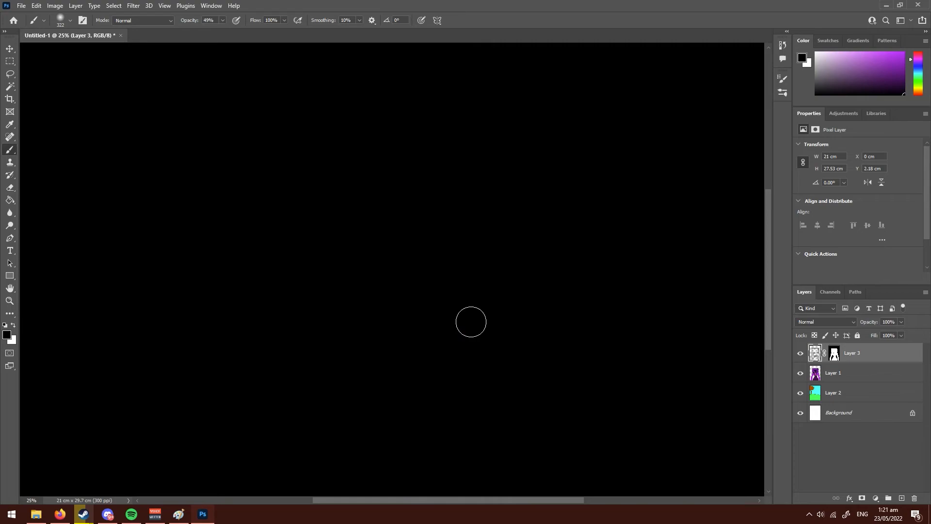
pyautogui.click(69, 21)
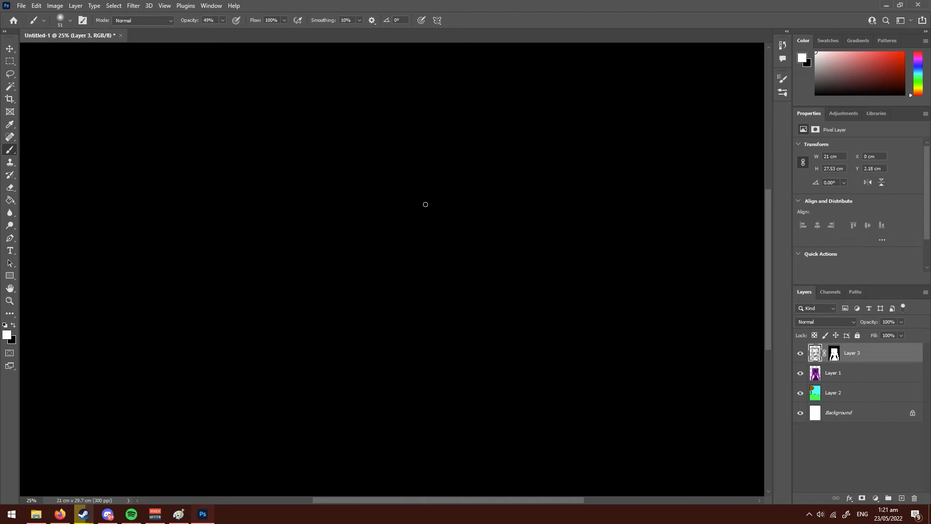
pyautogui.moveTo(340, 133)
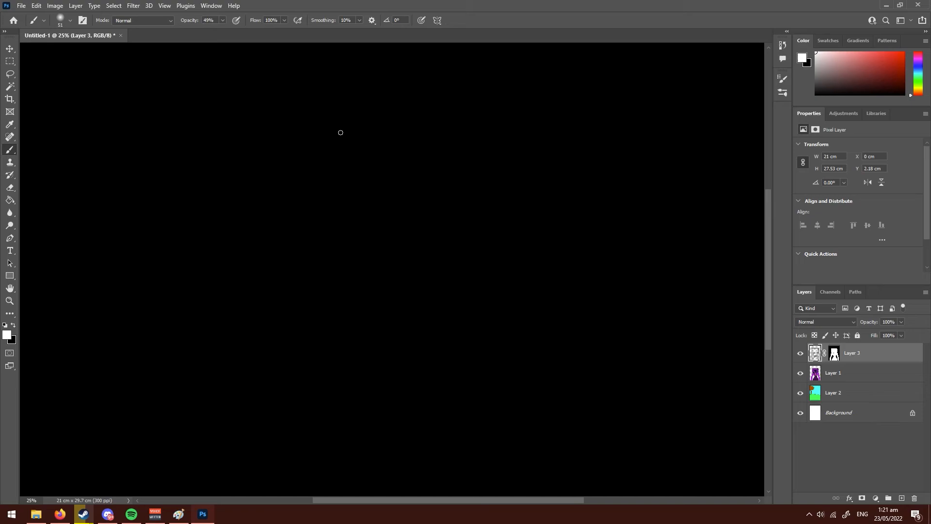
pyautogui.moveTo(319, 297)
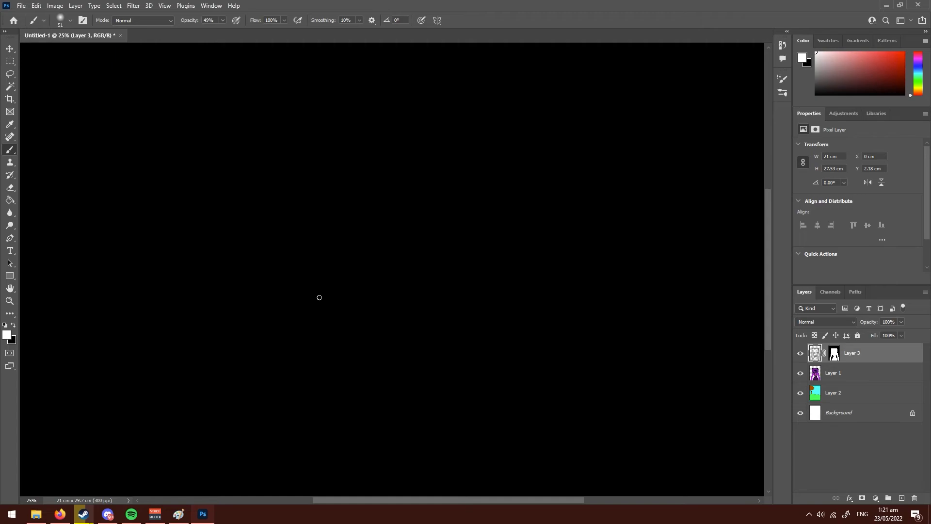
pyautogui.moveTo(464, 256)
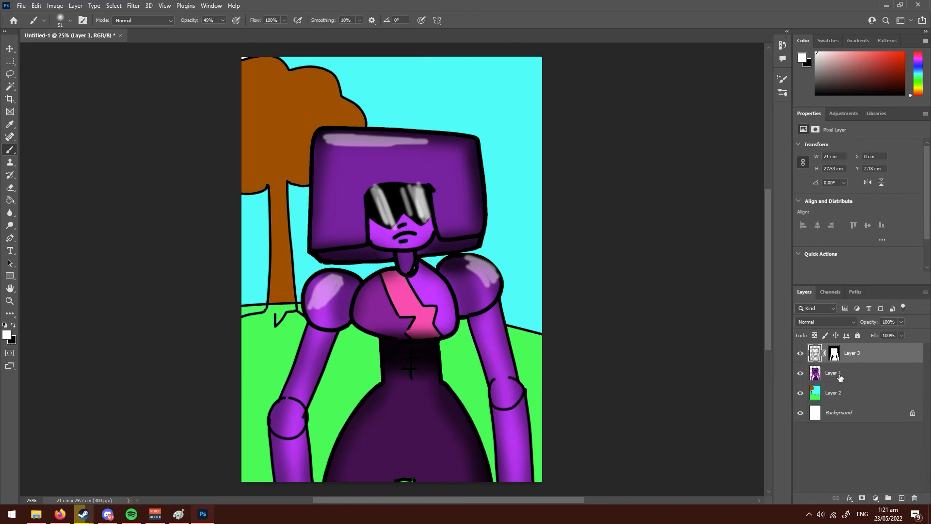
# Select Layer 2, the layer holding the flat colours, after painting white highlights
pyautogui.click(833, 391)
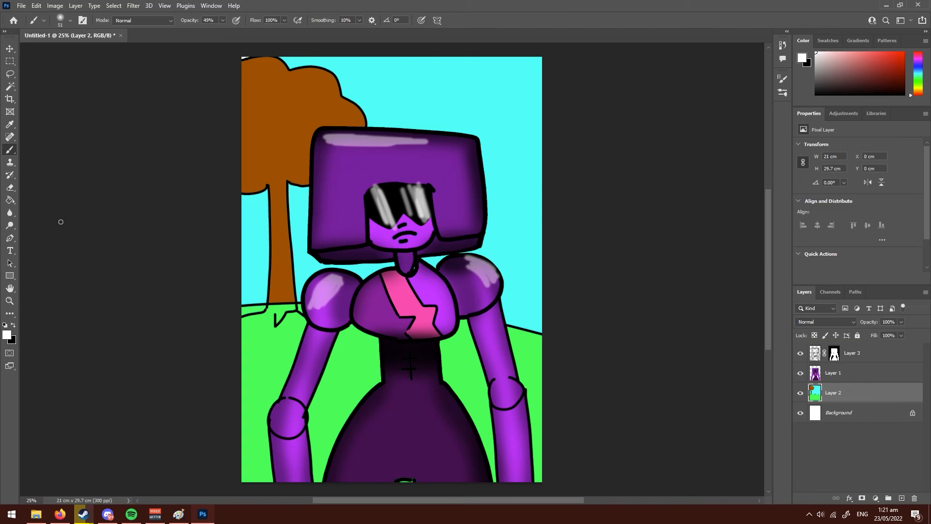